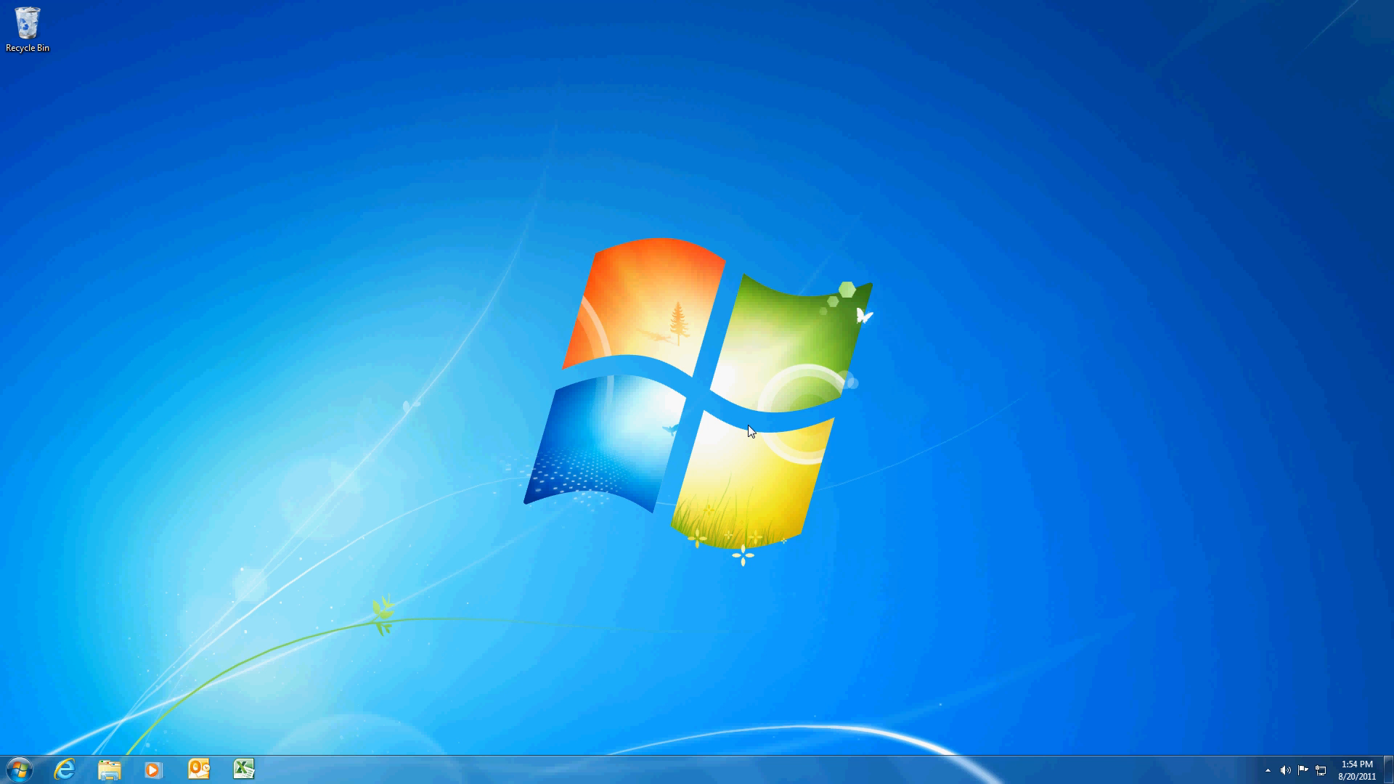
pyautogui.moveTo(245, 769)
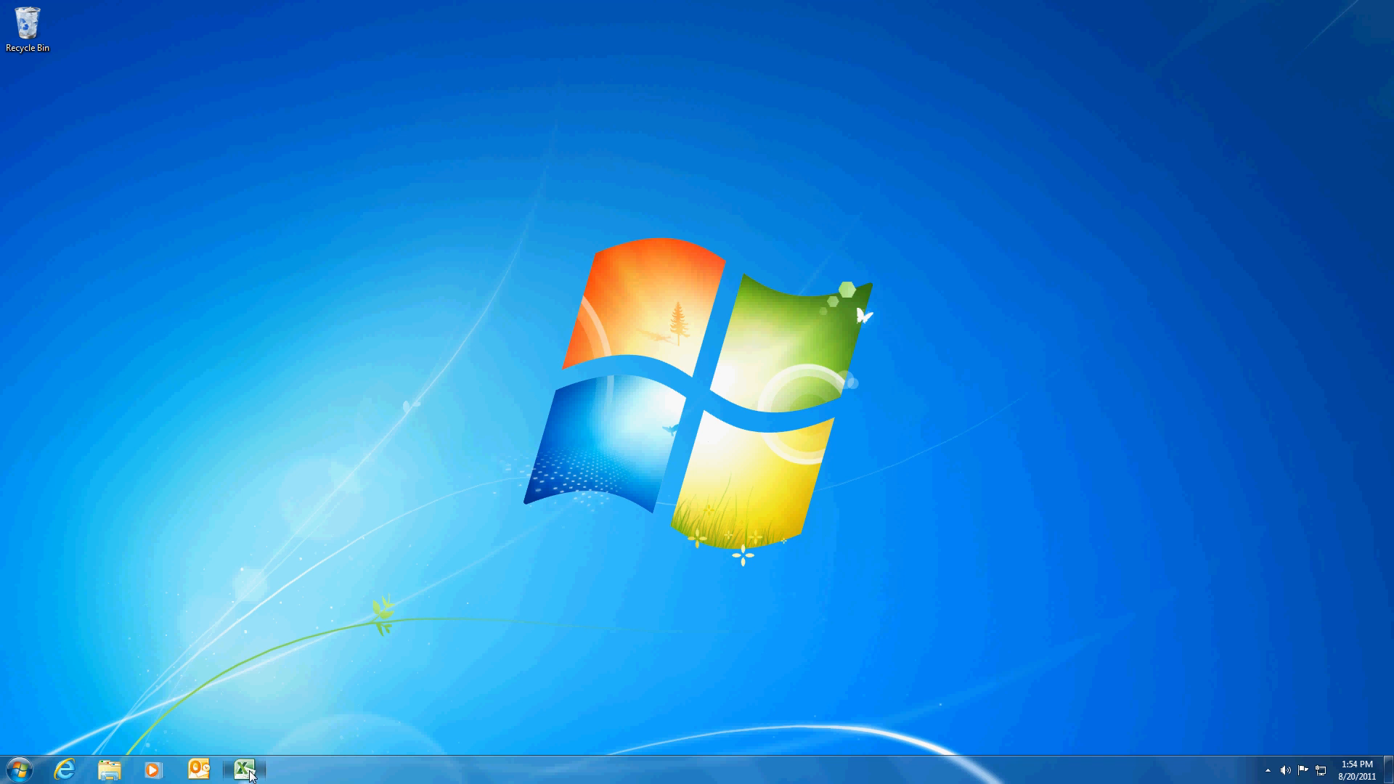
# Step: Bring up the Sample asset workbook, review the J2:J14 Cost values, and select M2
pyautogui.click(244, 769)
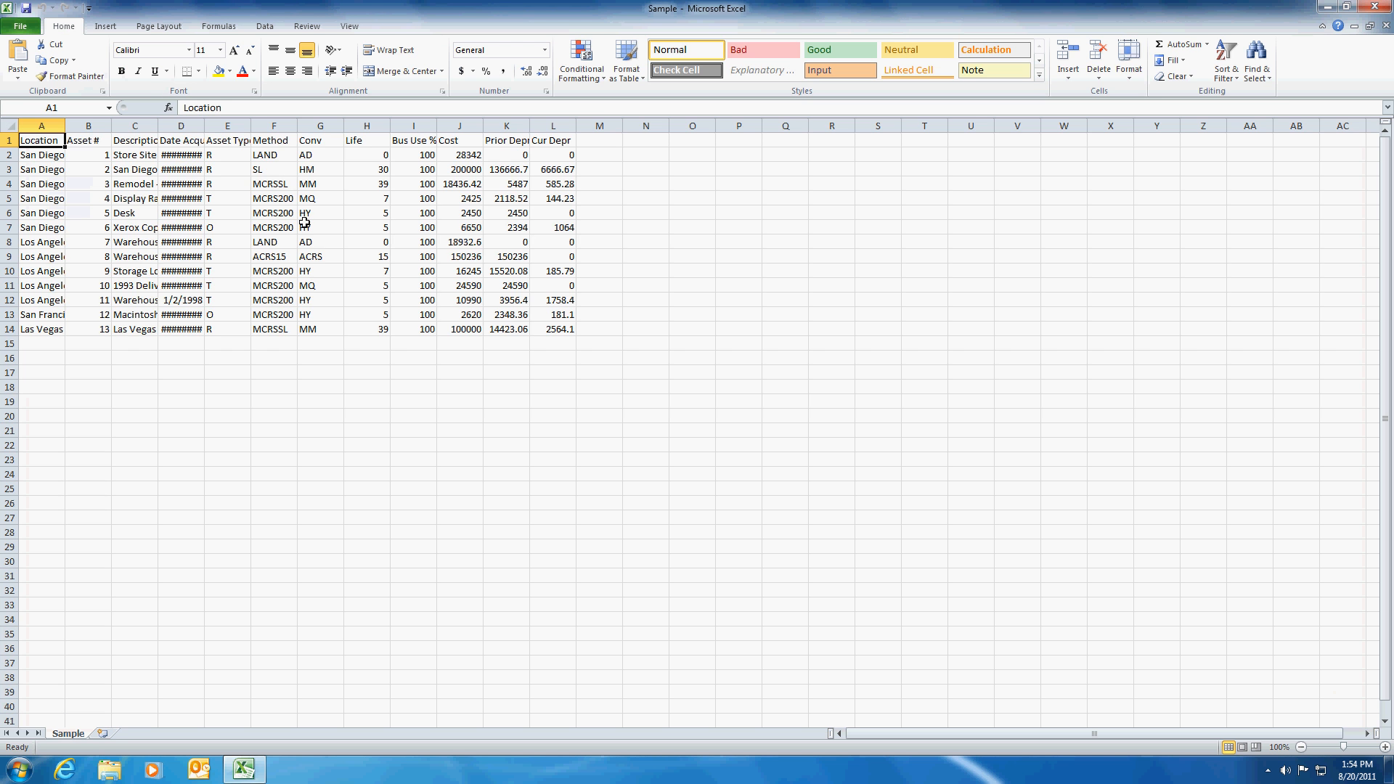
pyautogui.moveTo(615, 164)
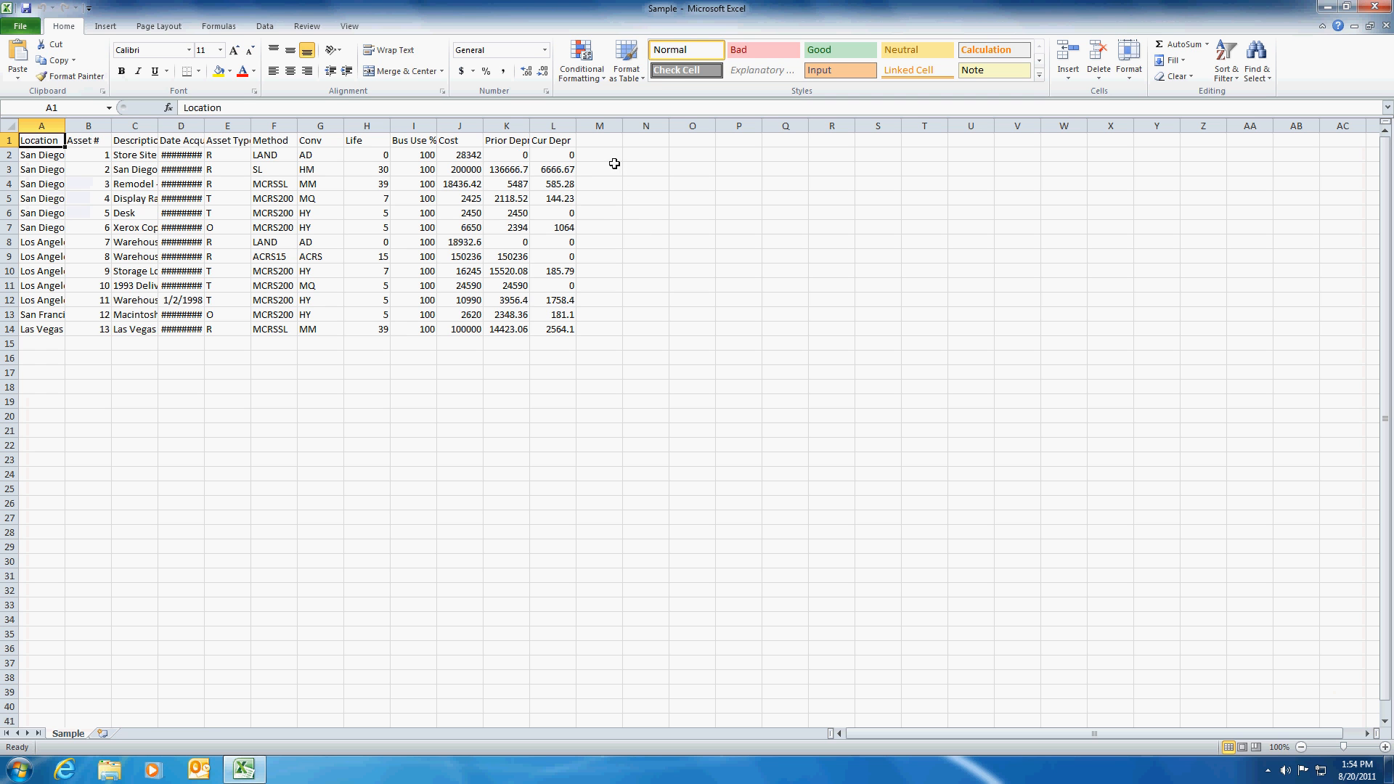
pyautogui.moveTo(459, 155); pyautogui.dragTo(459, 183)
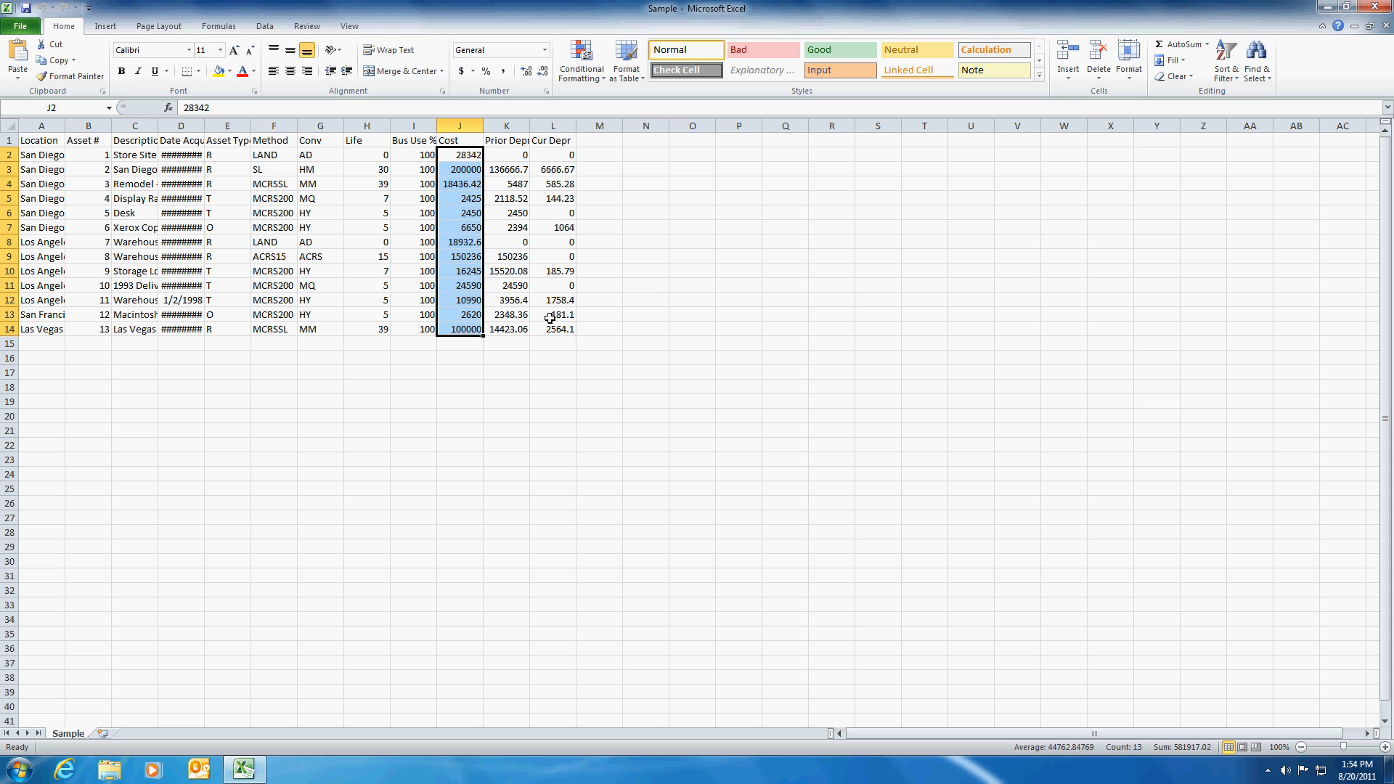
pyautogui.click(598, 154)
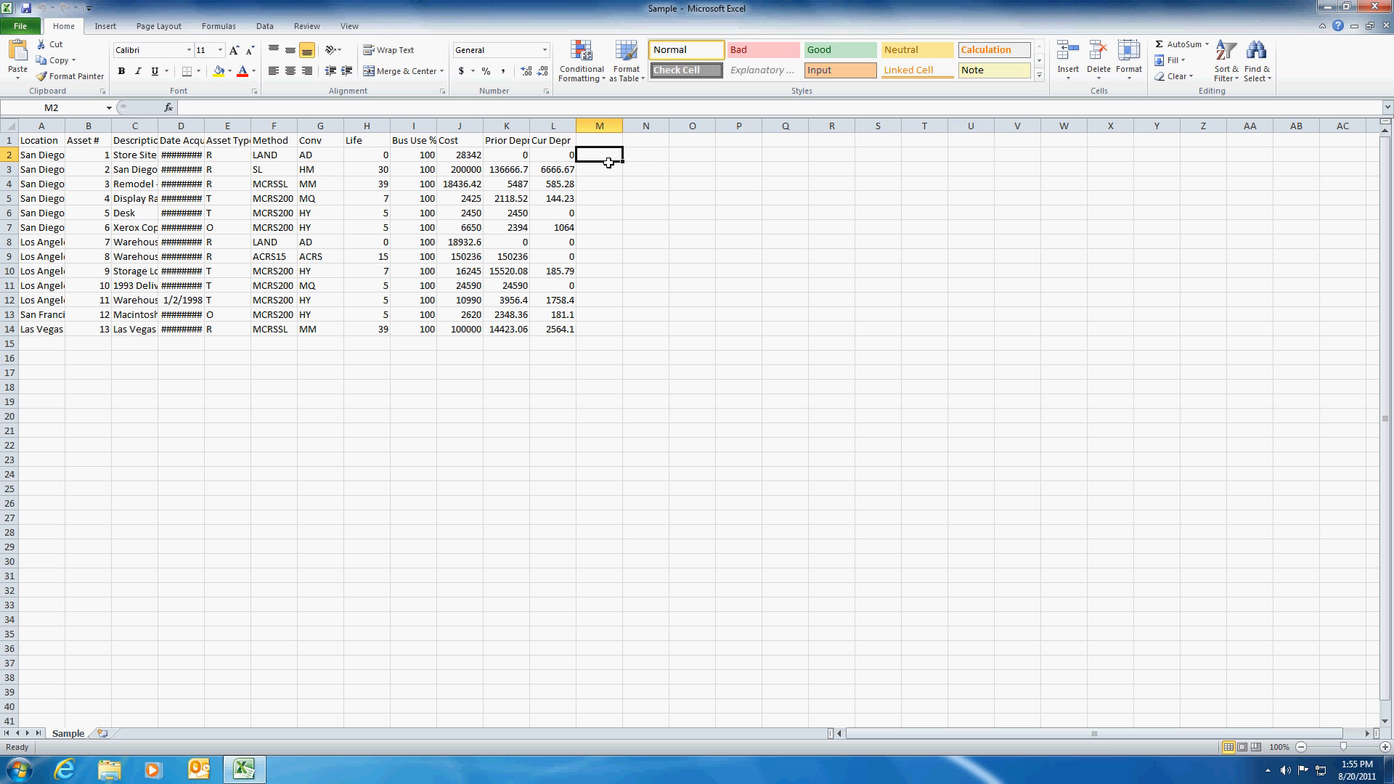
# Step: Enter =IF(J2<10000,1,5000) in M2, which displays 5000
pyautogui.write('=if')
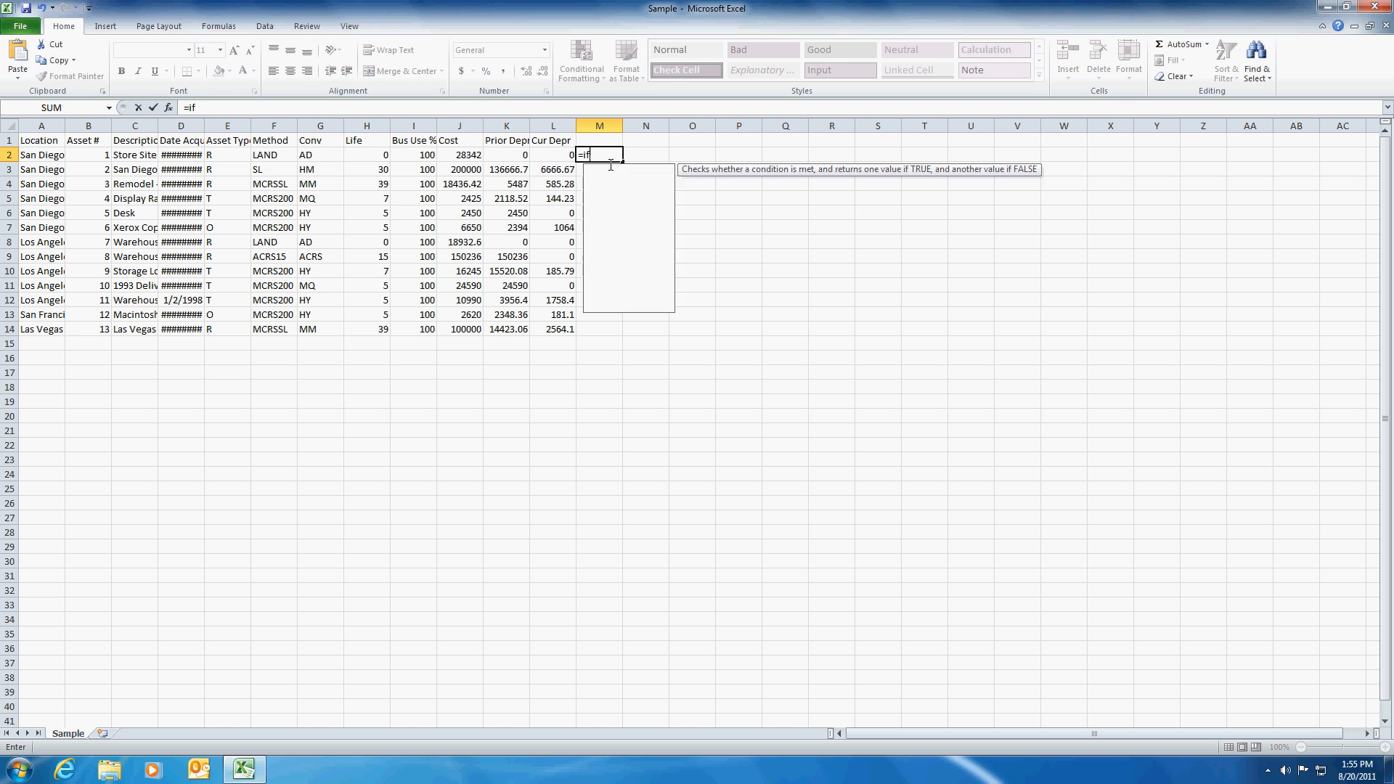
pyautogui.write('(j2')
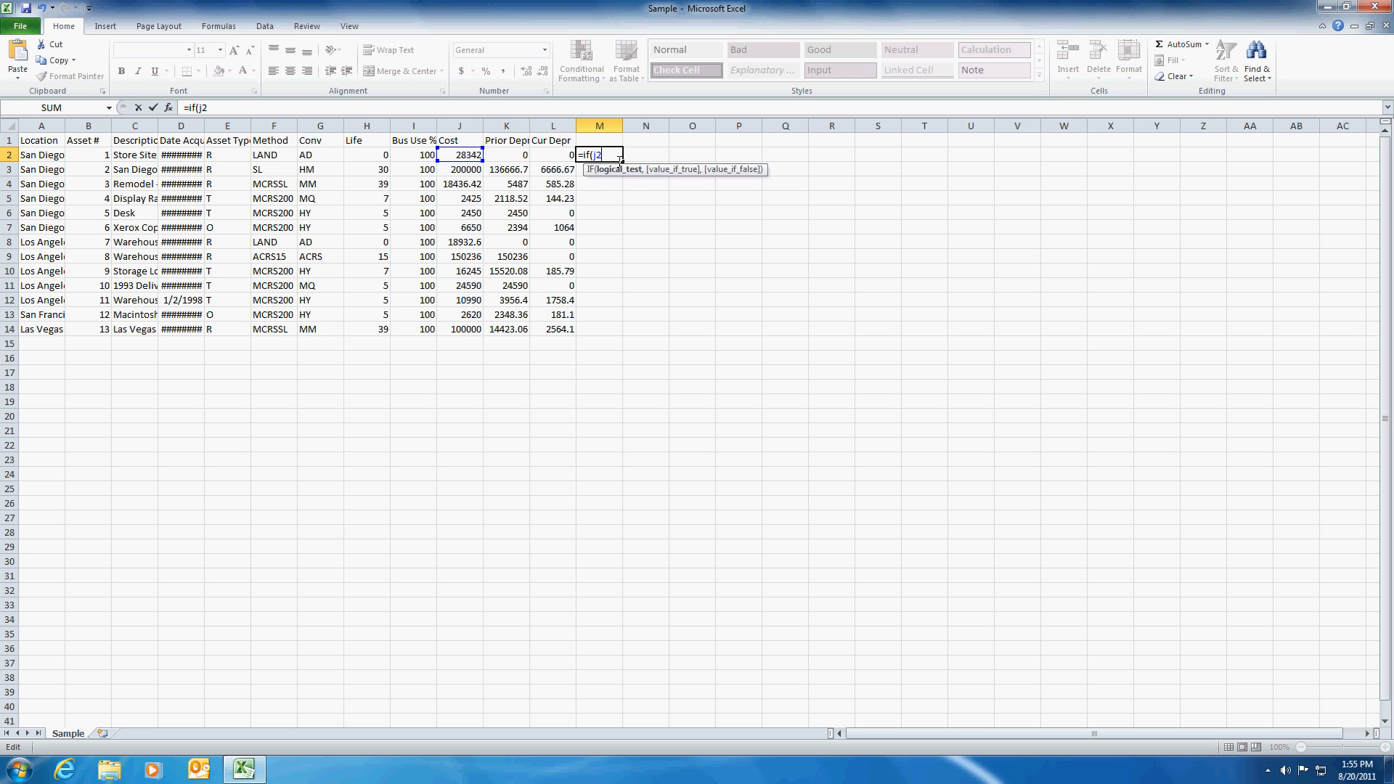
pyautogui.write('<10000,')
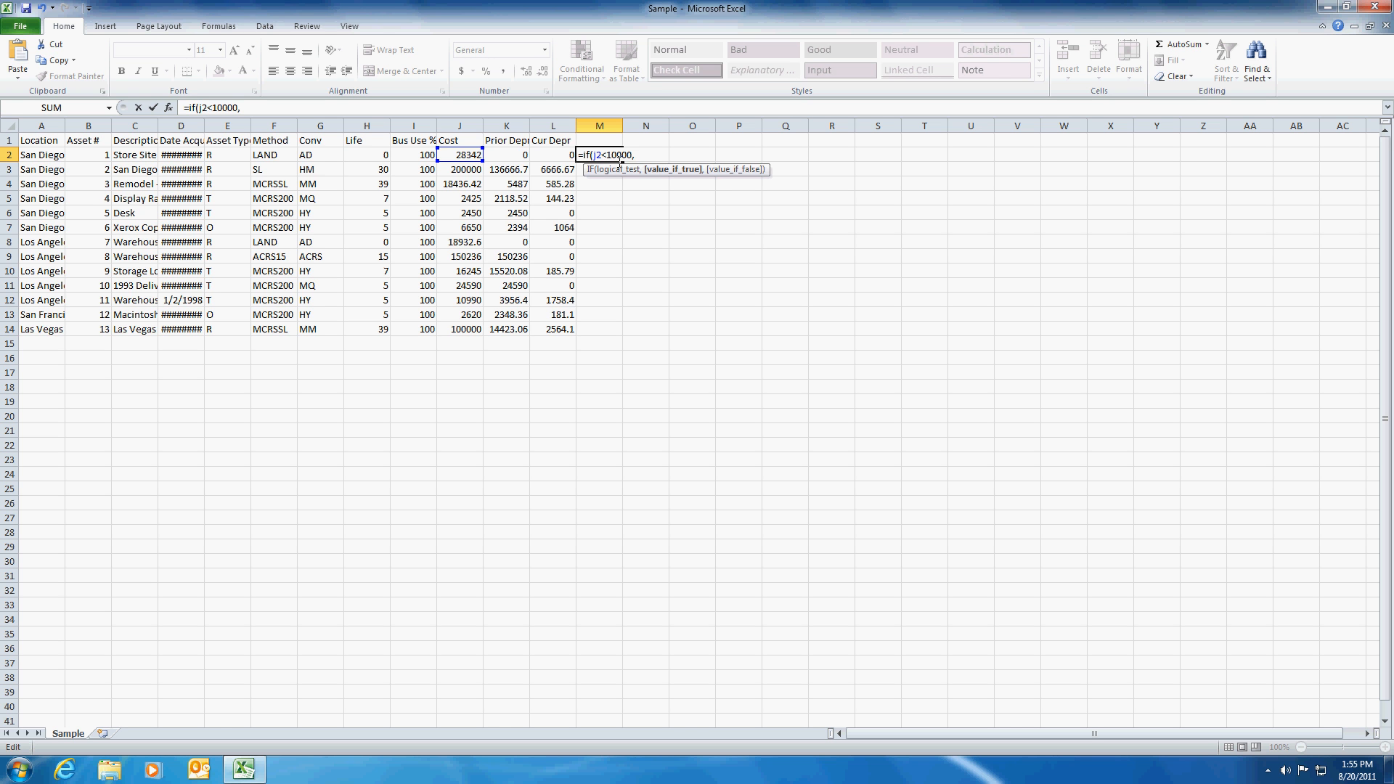
pyautogui.write('1')
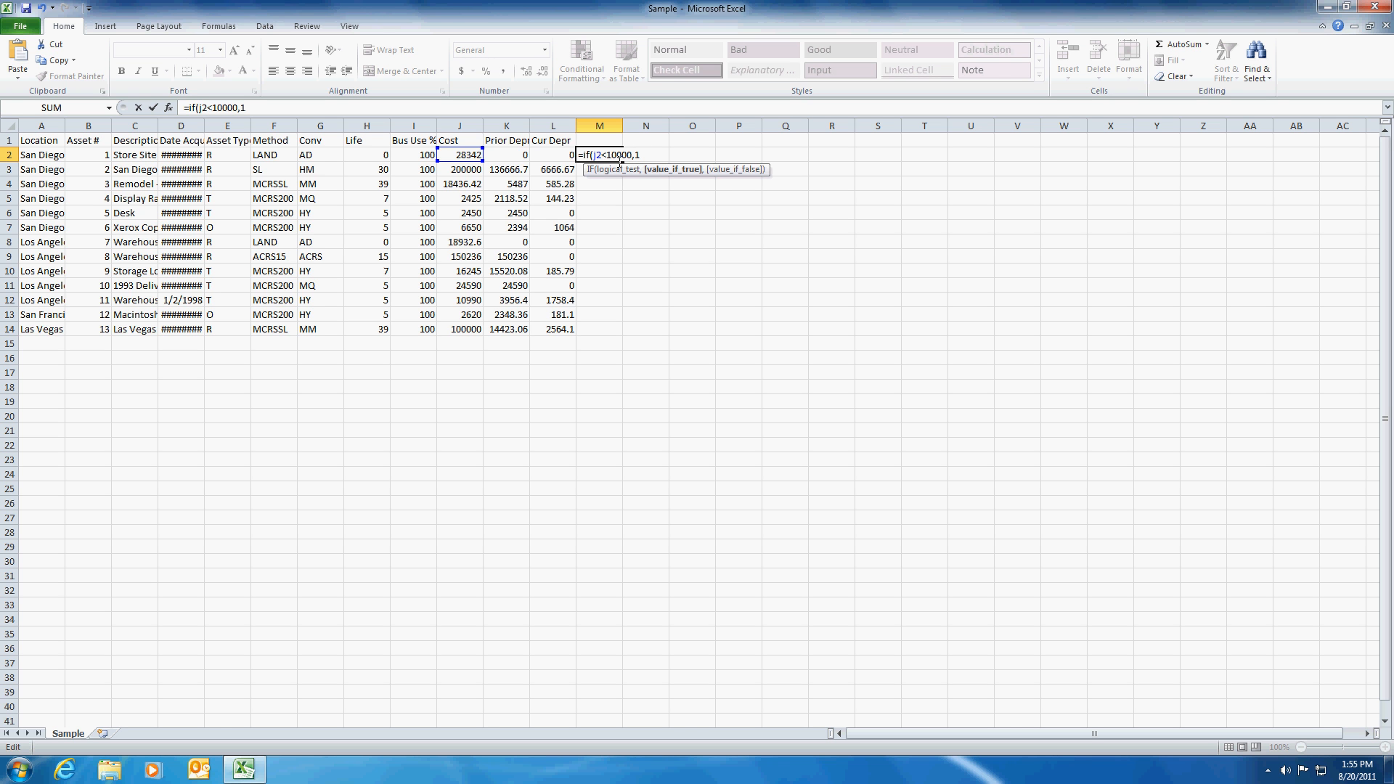
pyautogui.write(',')
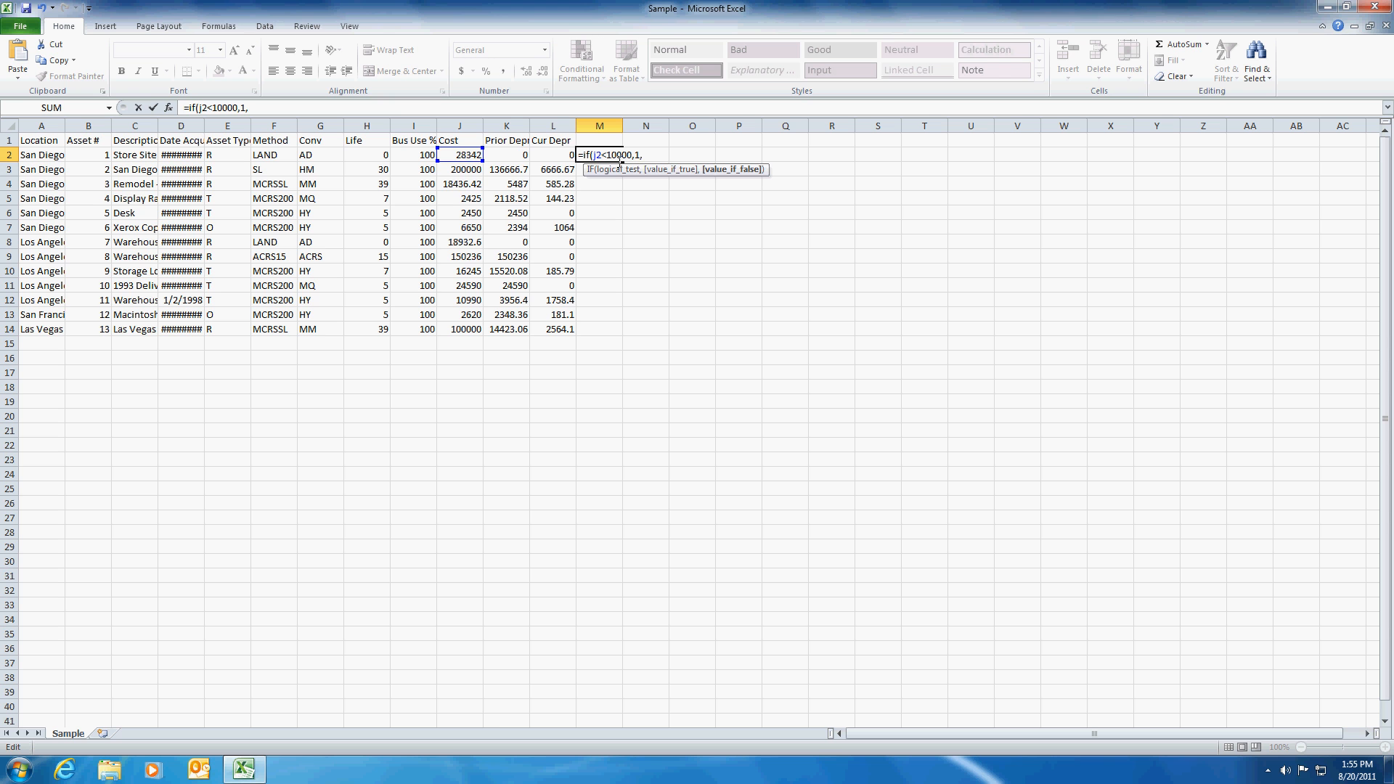
pyautogui.write('5000')
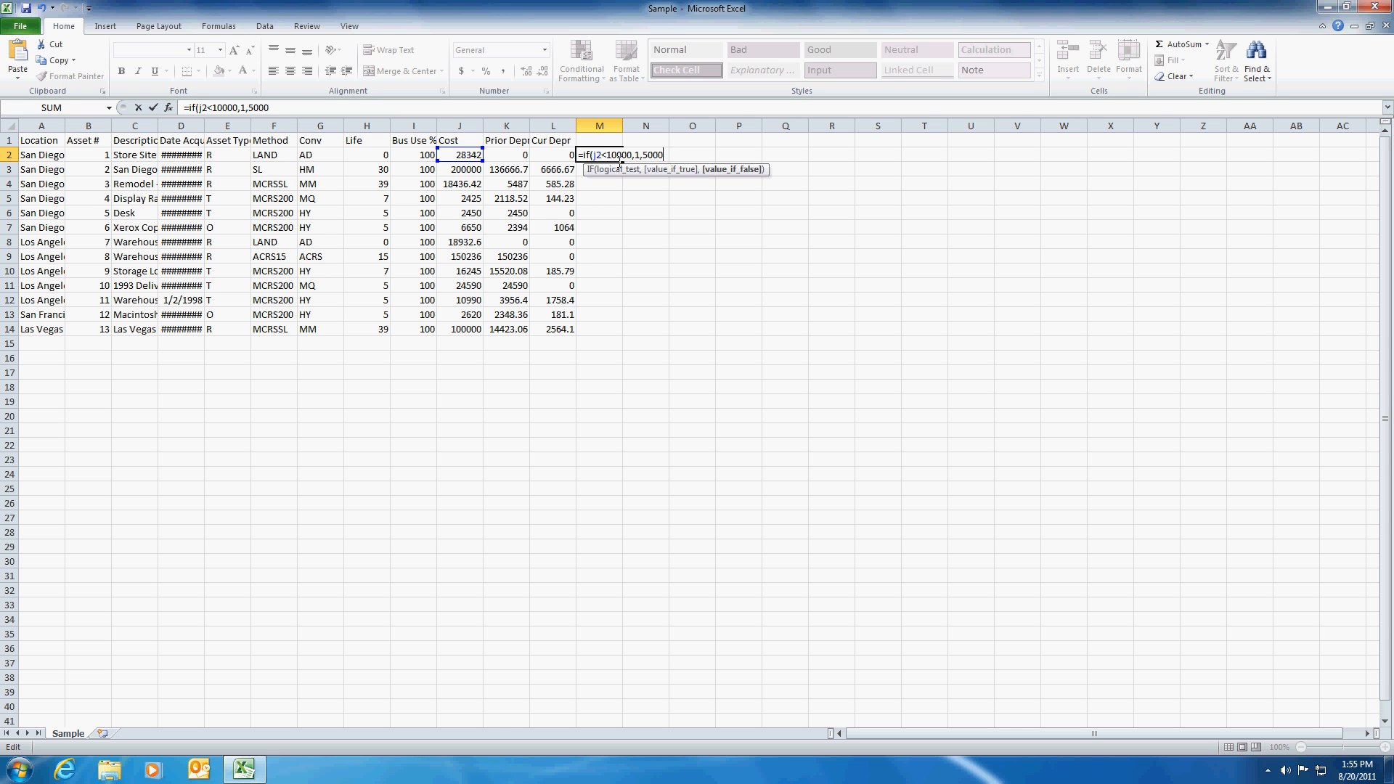
pyautogui.write(')')
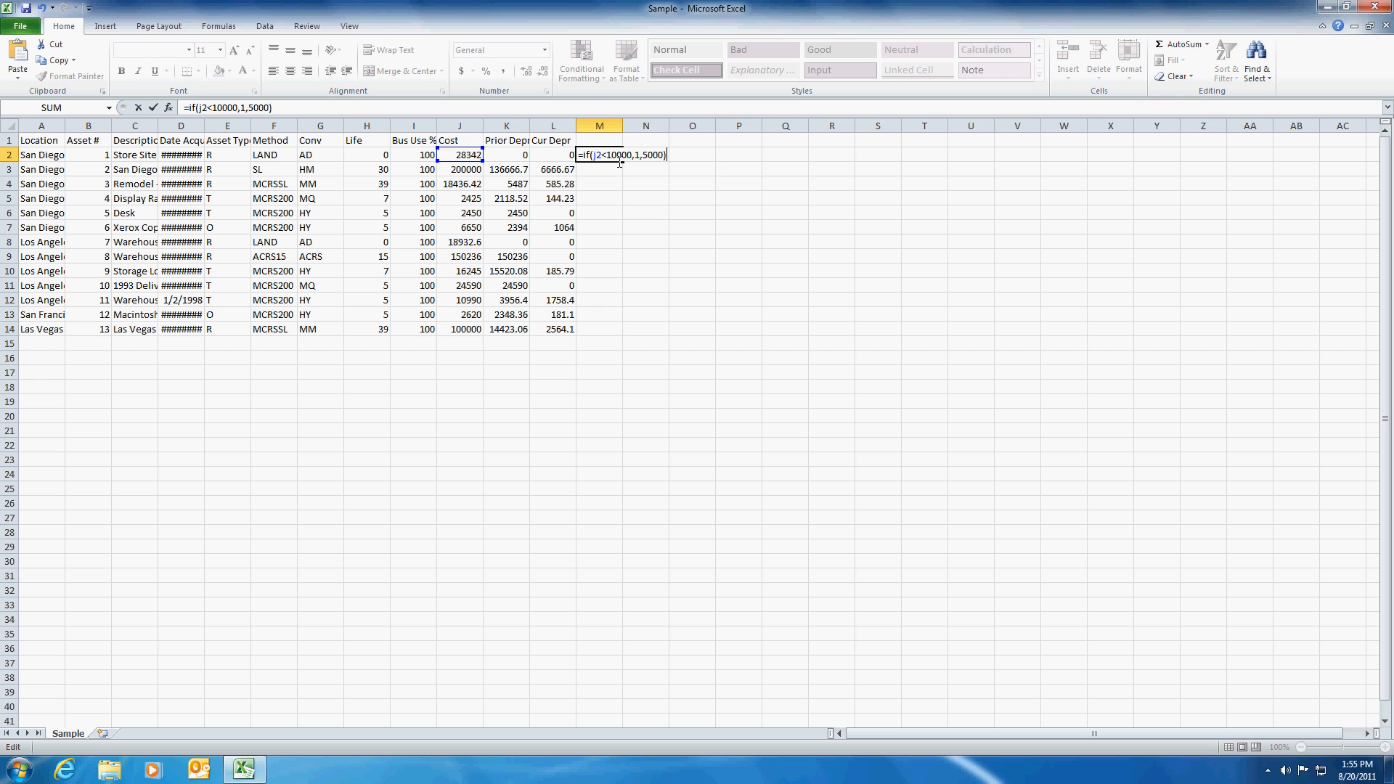
pyautogui.press('Return')
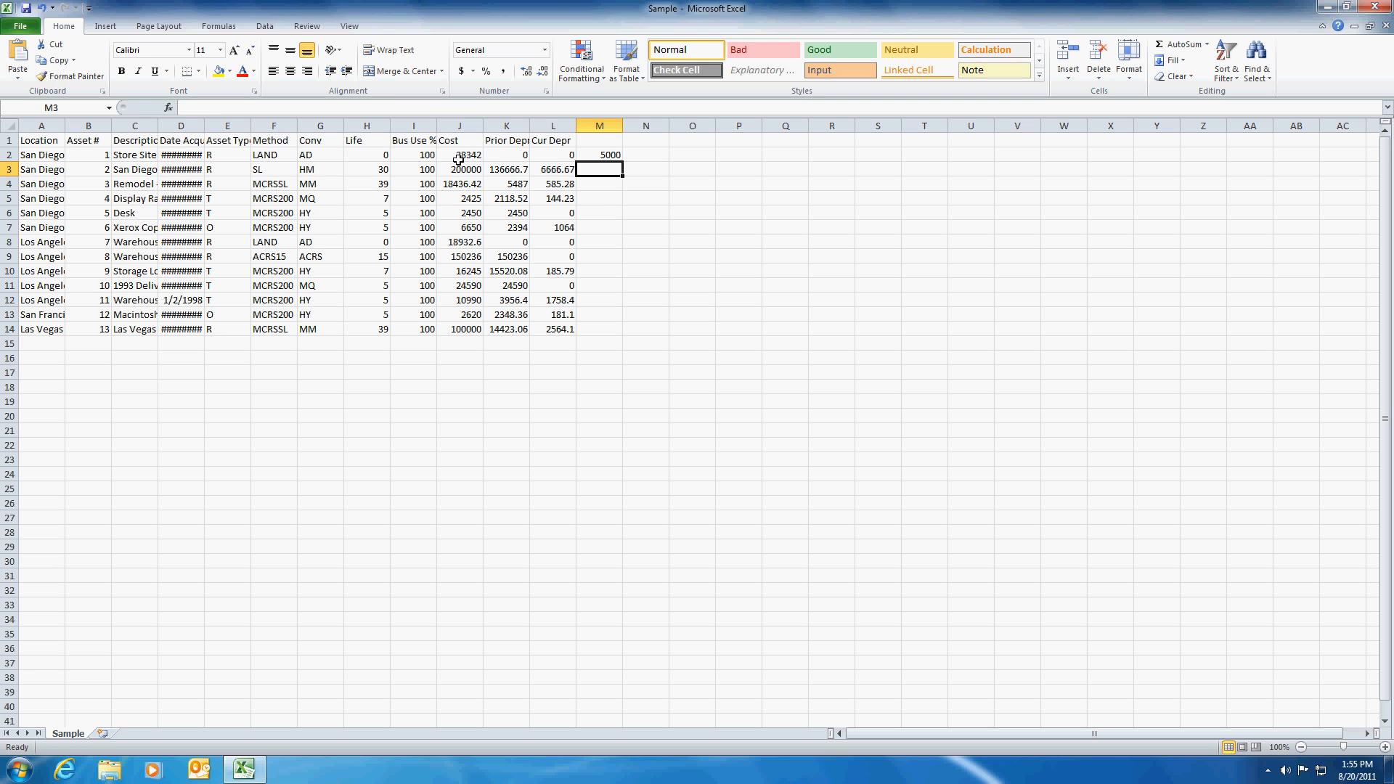
# Step: Copy the M2 IF formula down through M14 and spot-check it in M5
pyautogui.click(599, 155)
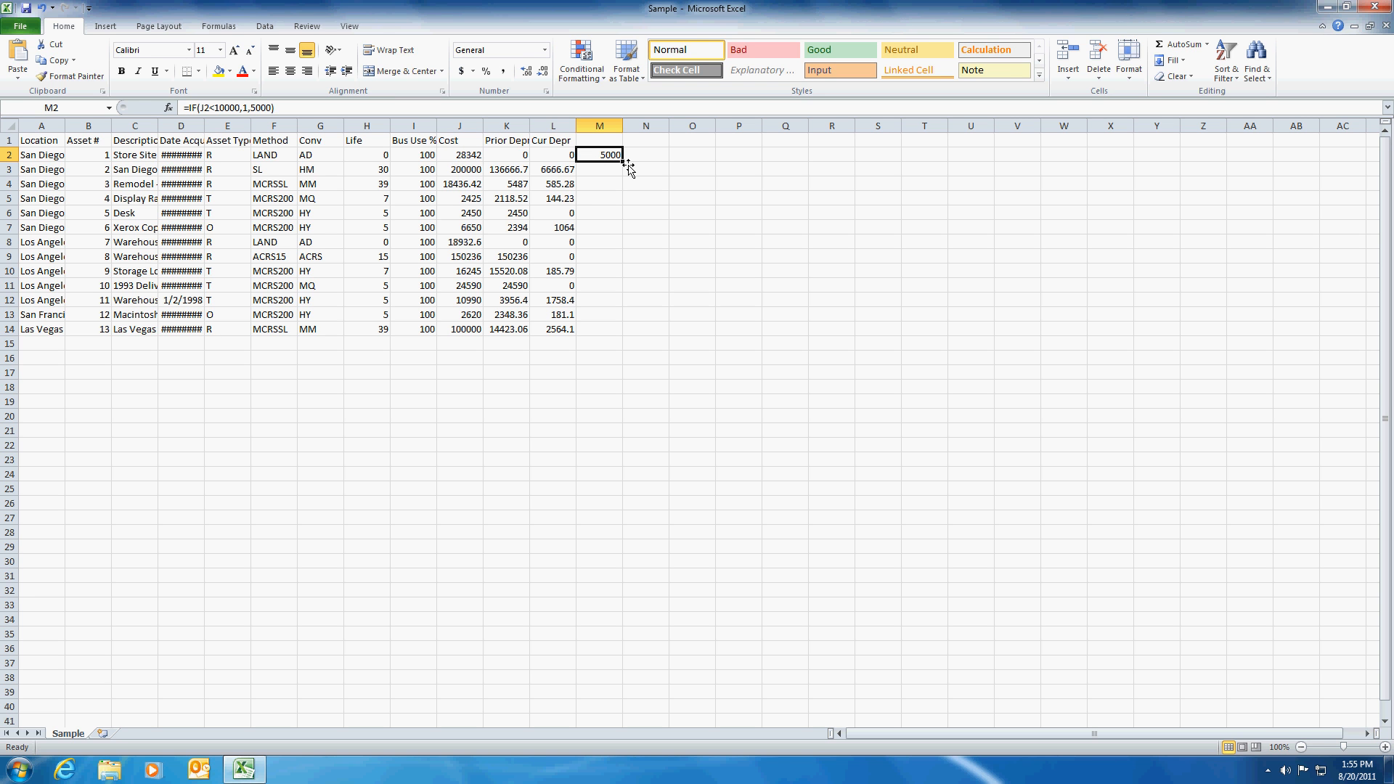
pyautogui.moveTo(753, 198)
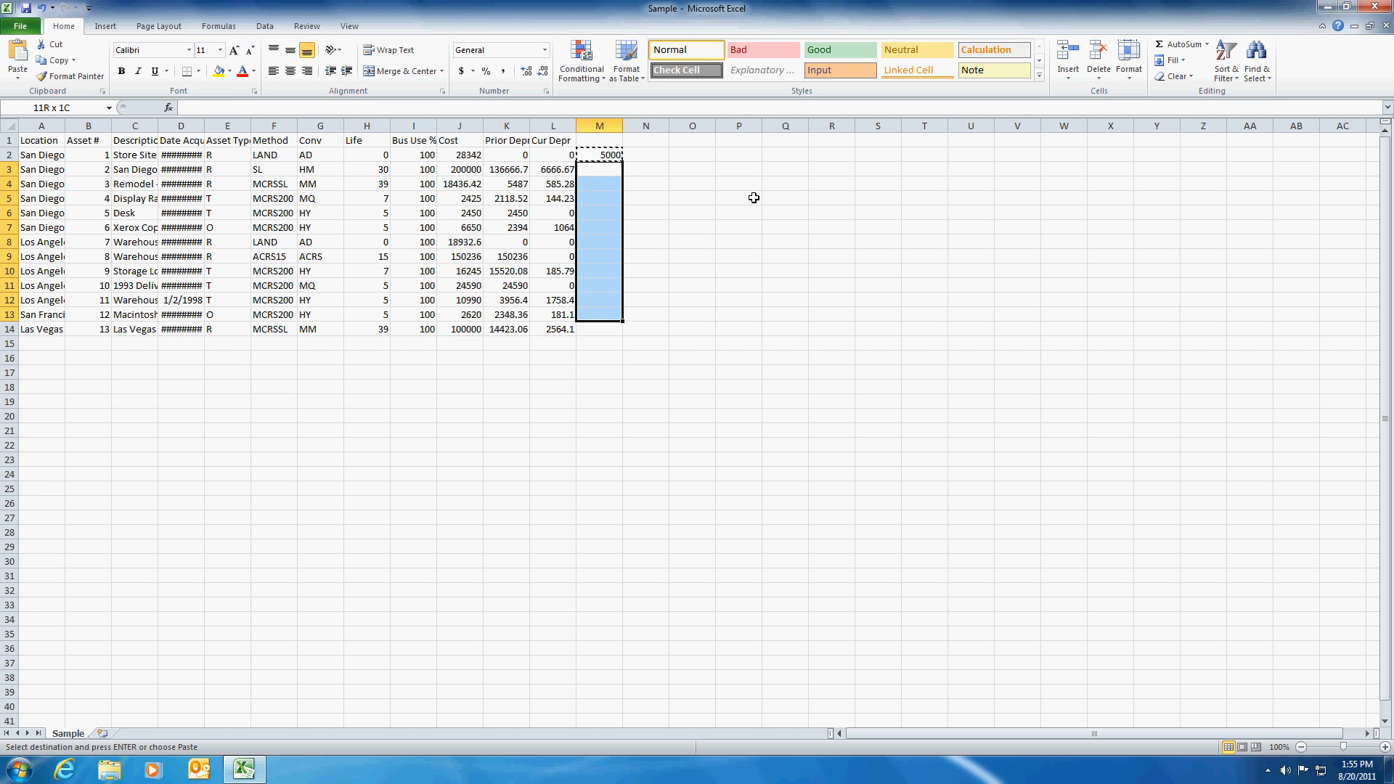
pyautogui.press('Return')
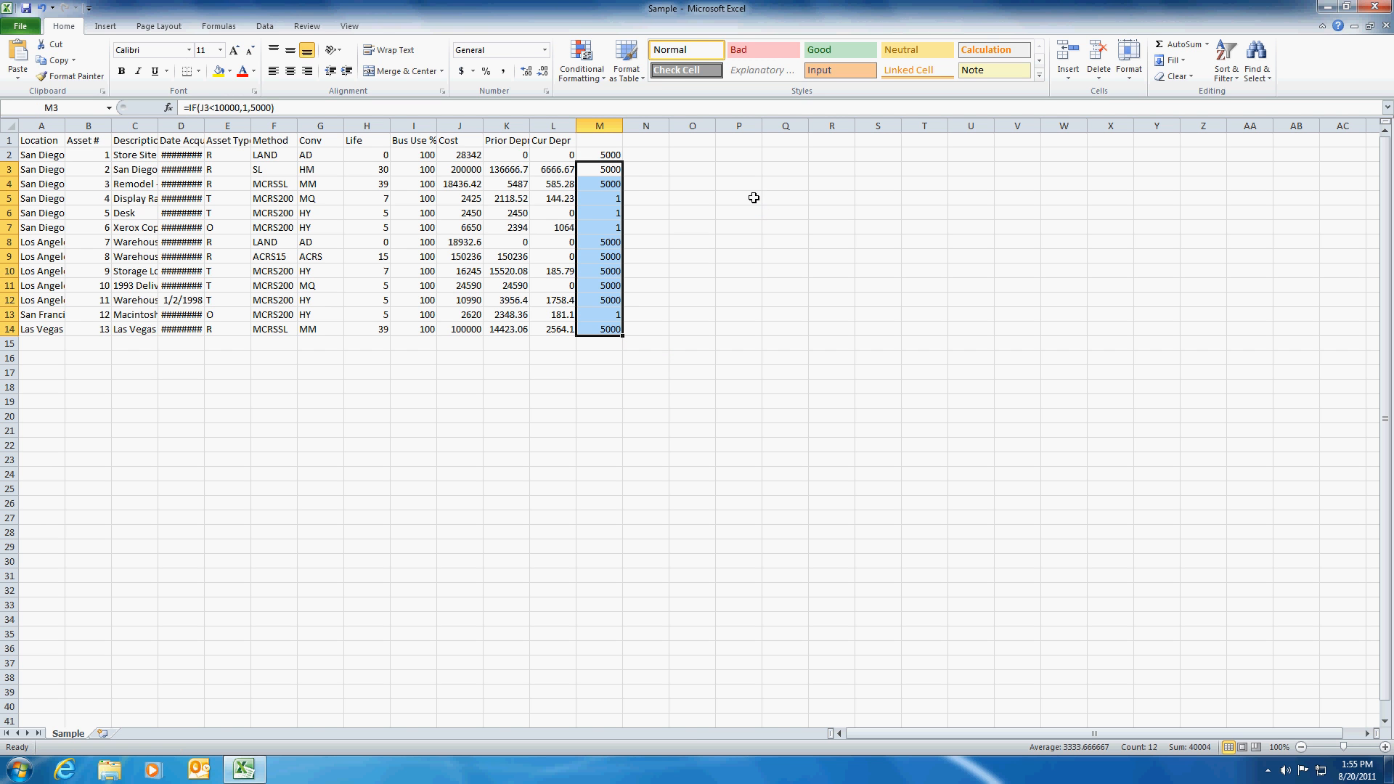
pyautogui.click(600, 199)
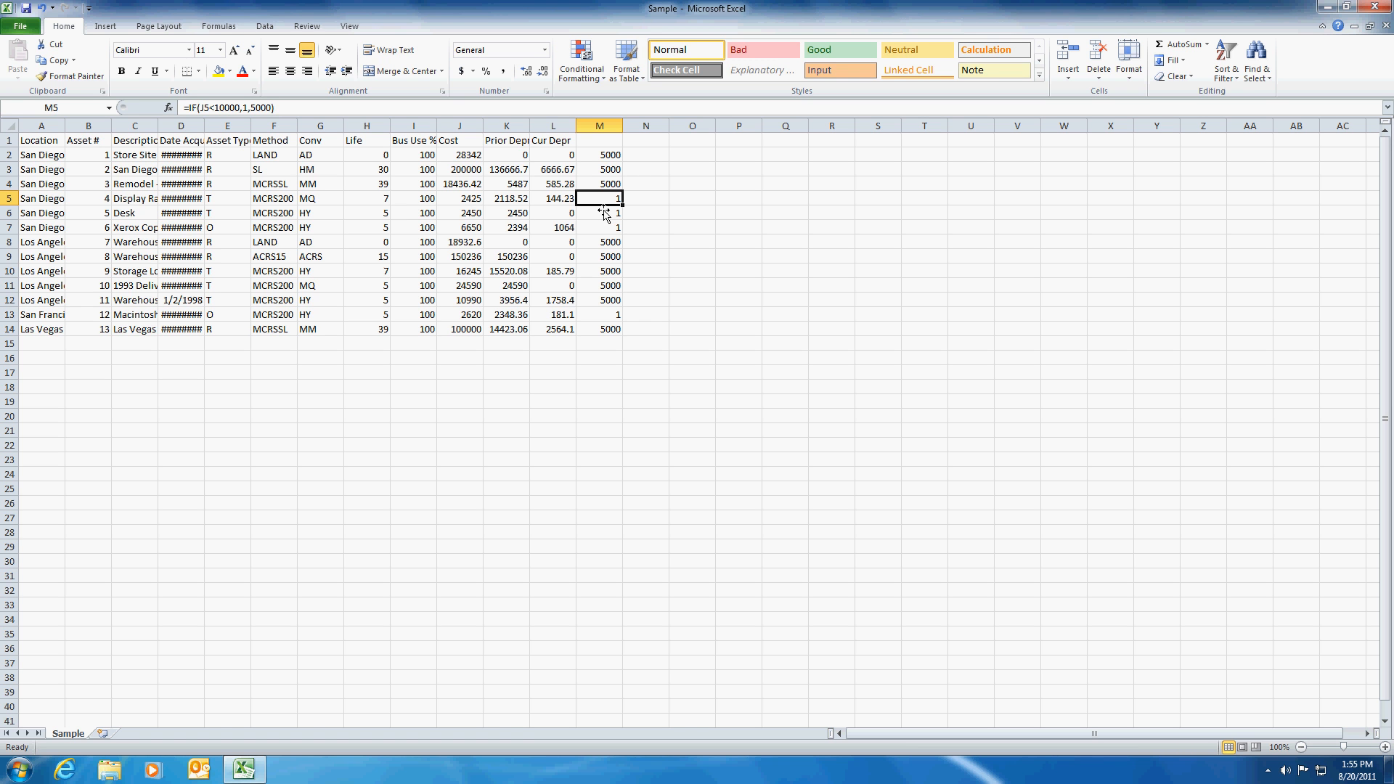
pyautogui.moveTo(603, 162)
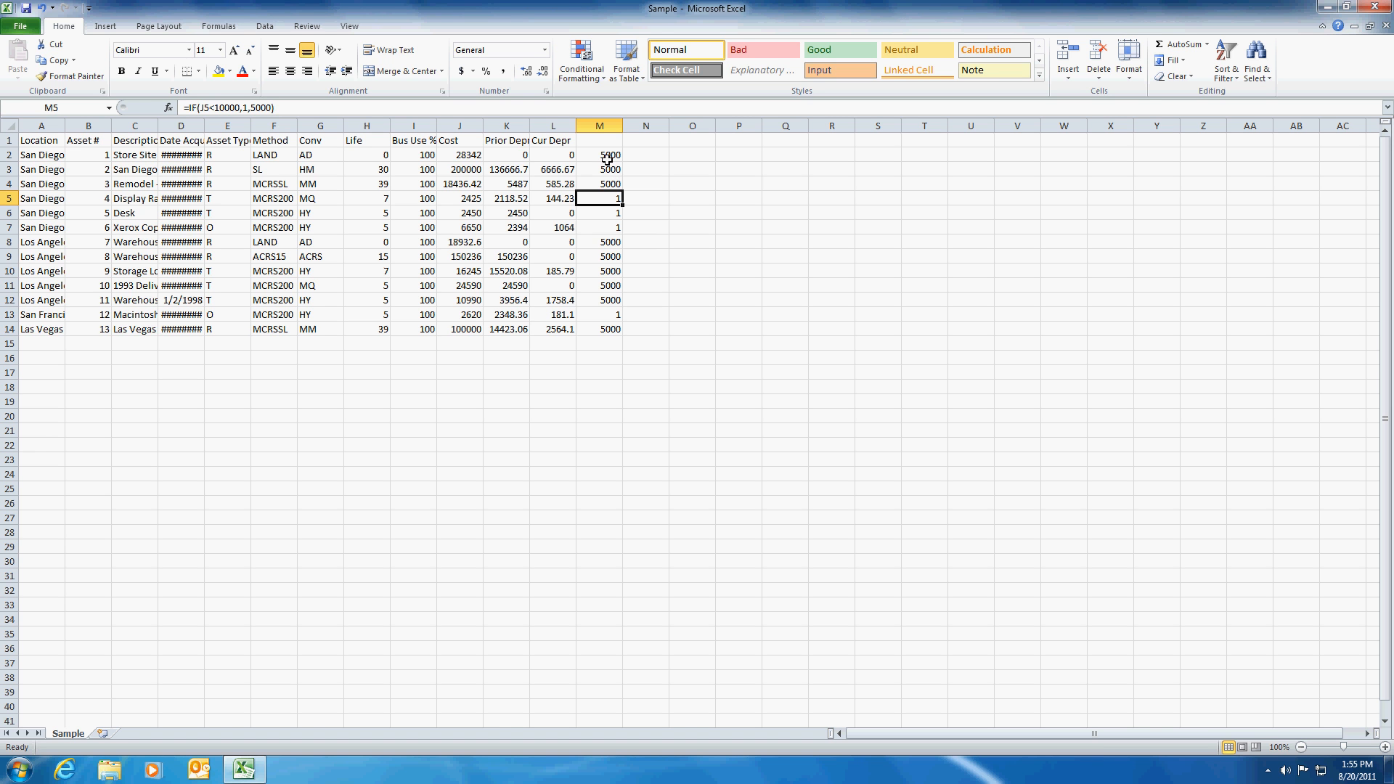
pyautogui.click(599, 154)
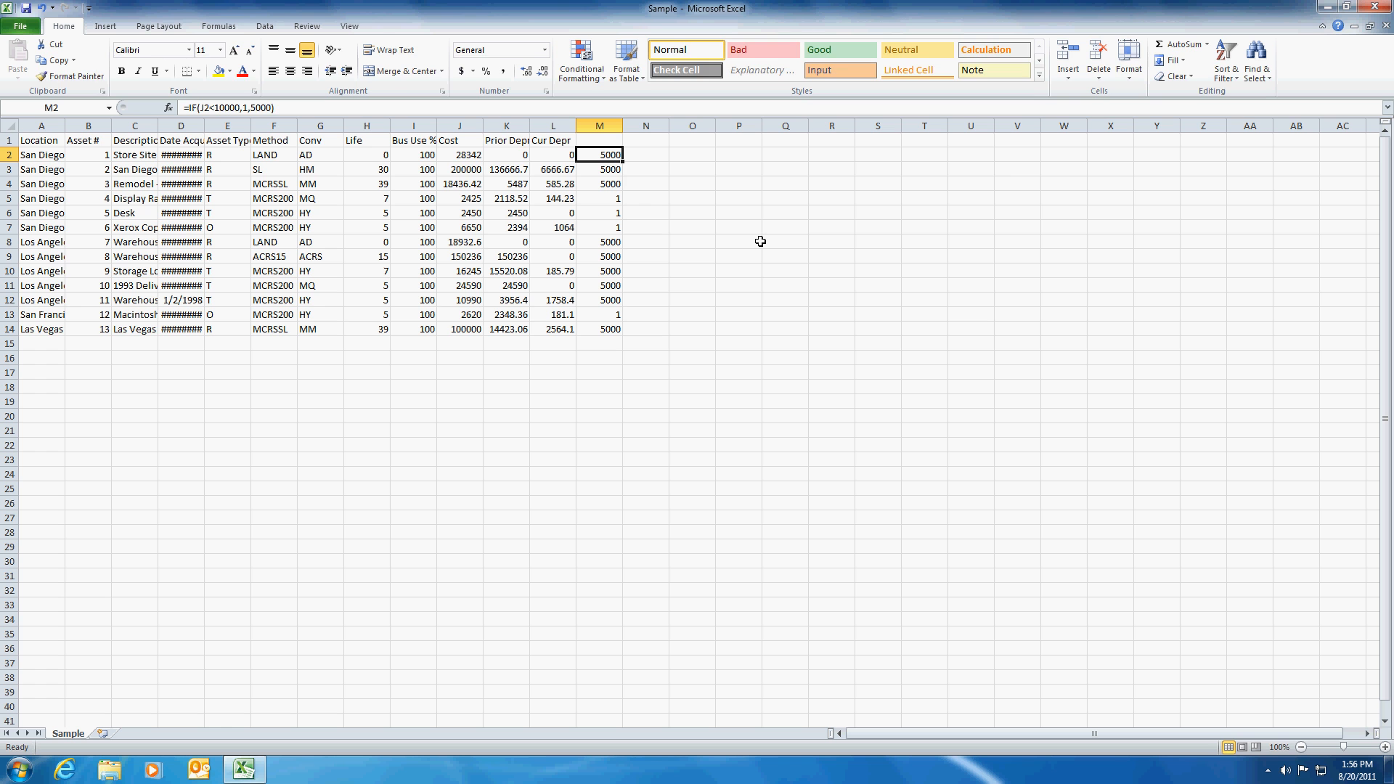
# Step: Enter =IF(J2<10000,"Under Budget","Over Budget") in M2, fill it to M14, and check M11
pyautogui.write('=if')
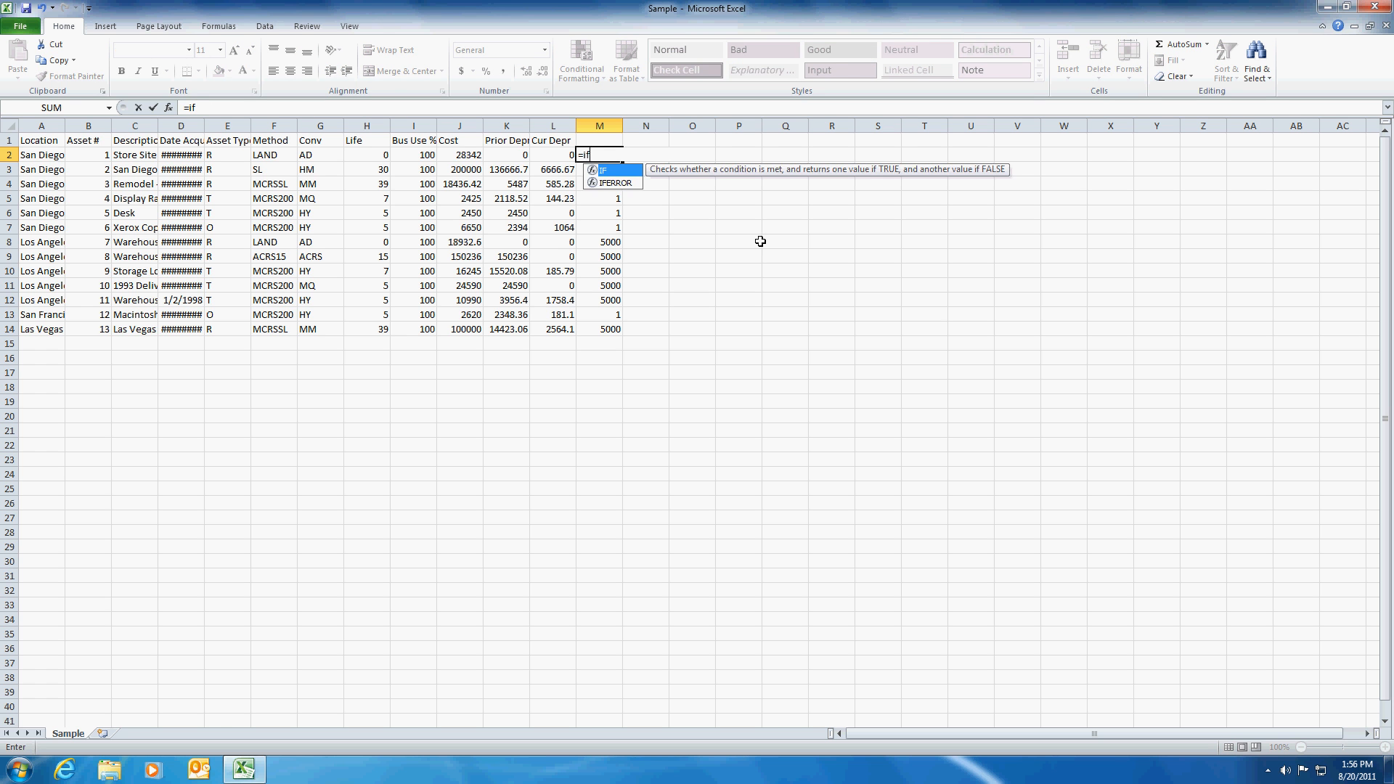
pyautogui.write('(j2')
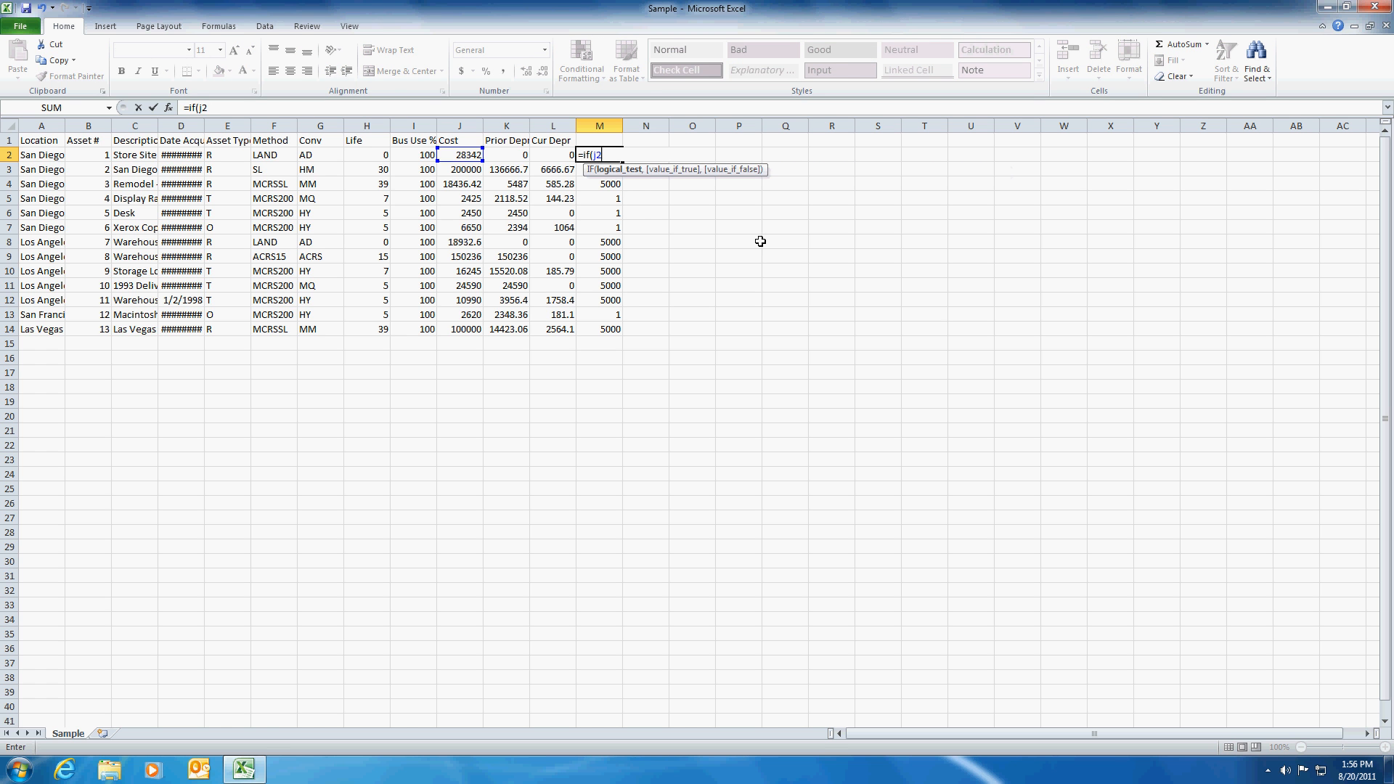
pyautogui.write('<10000,')
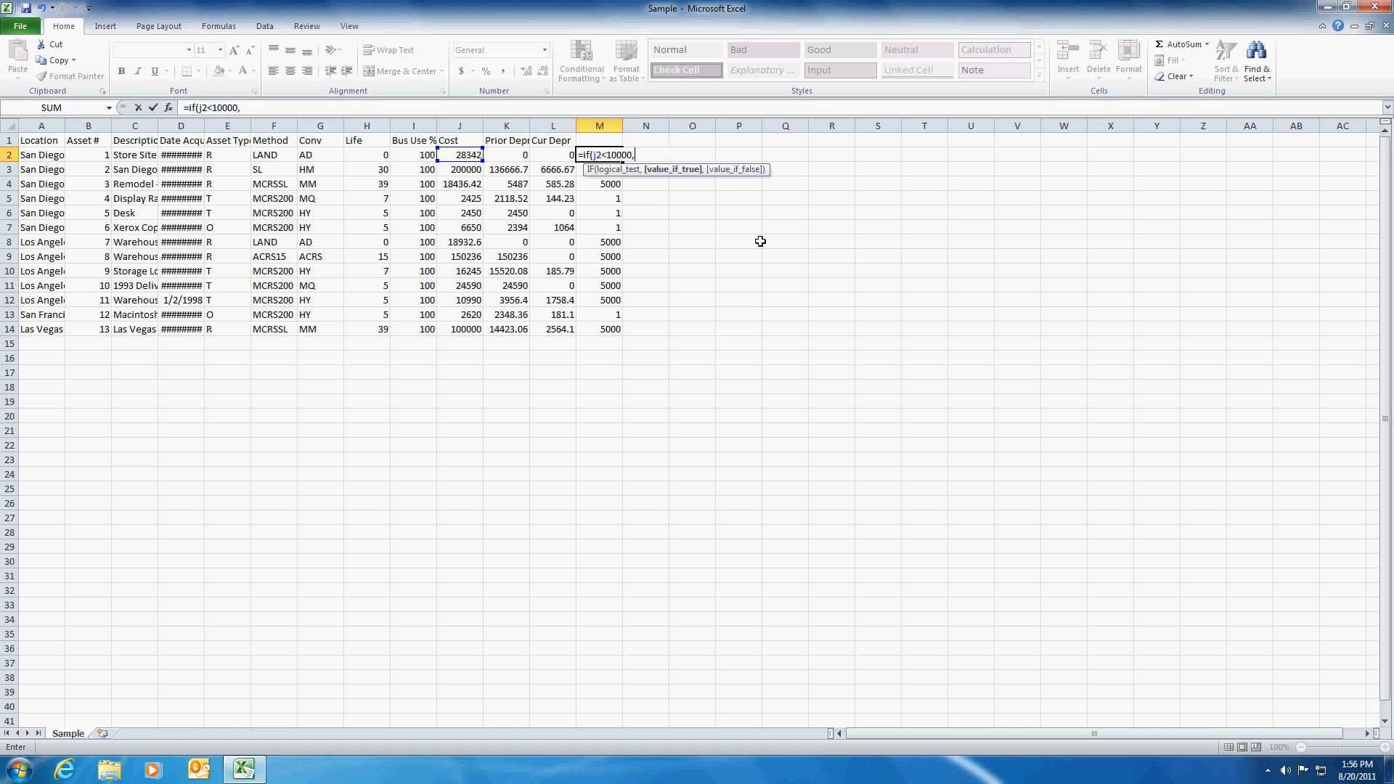
pyautogui.write('"')
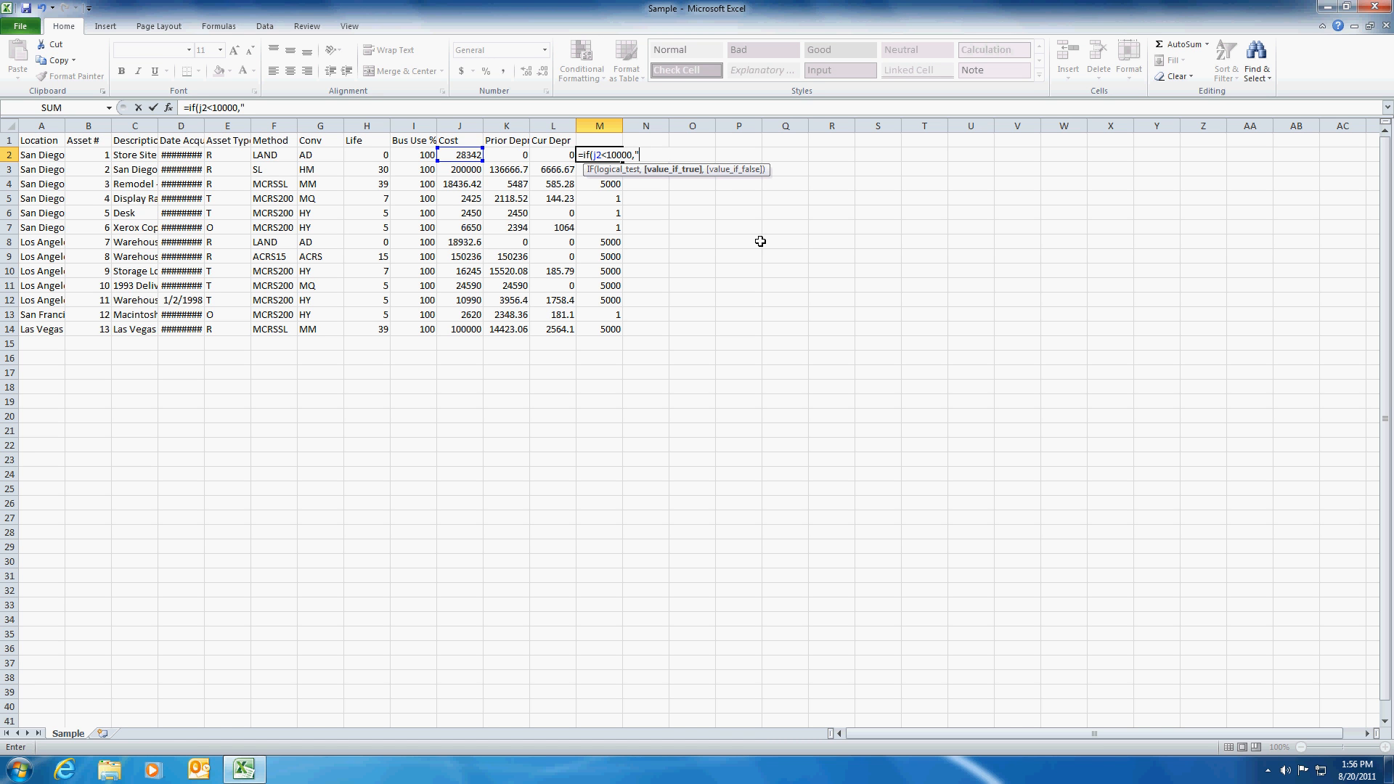
pyautogui.write('Under Budge')
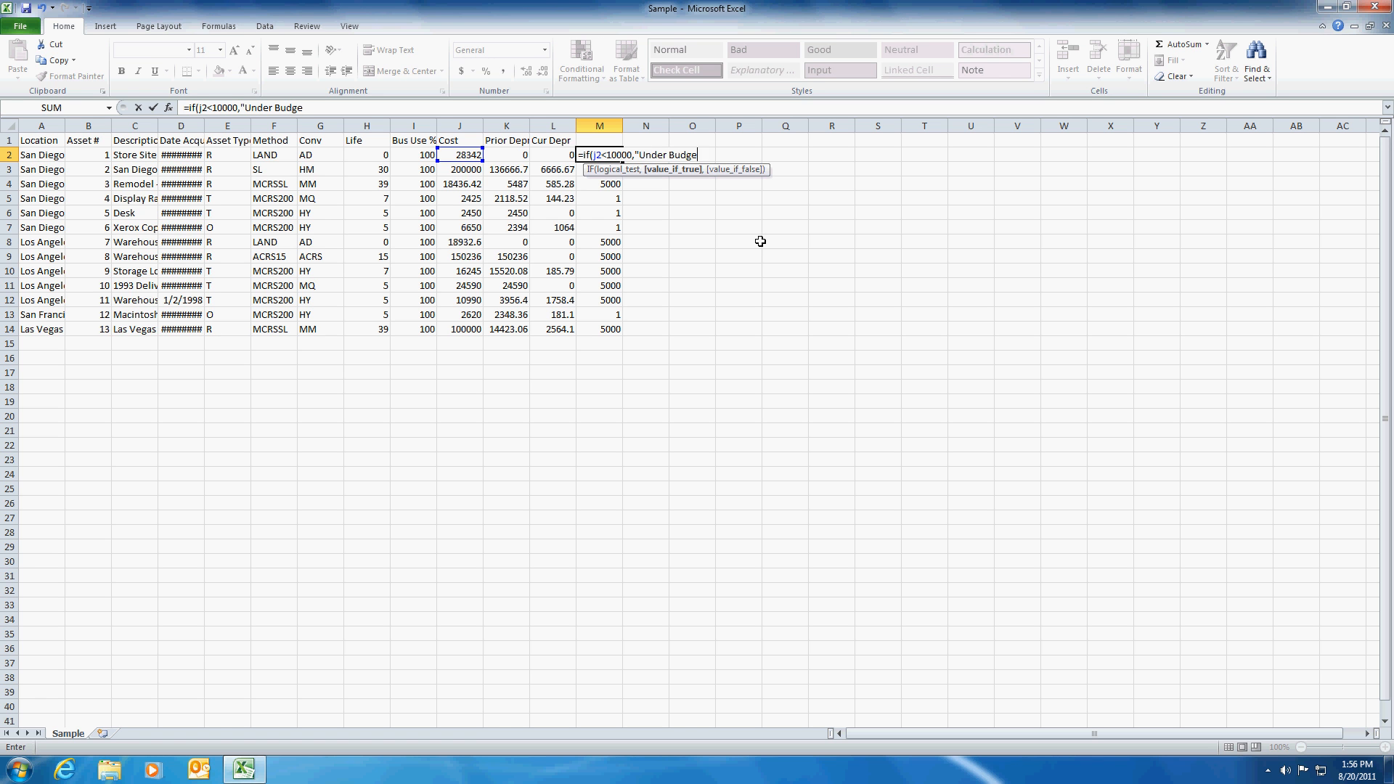
pyautogui.write('t",')
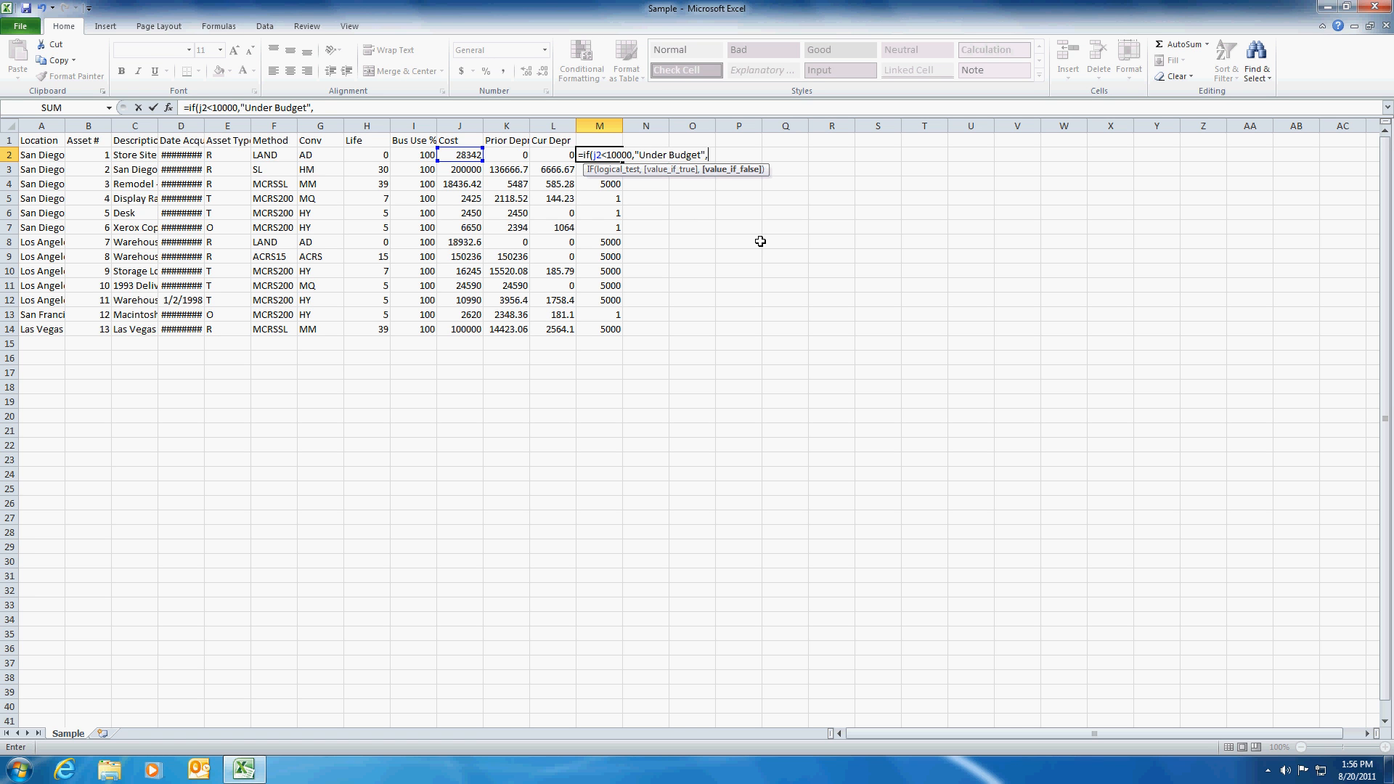
pyautogui.write('"Over B')
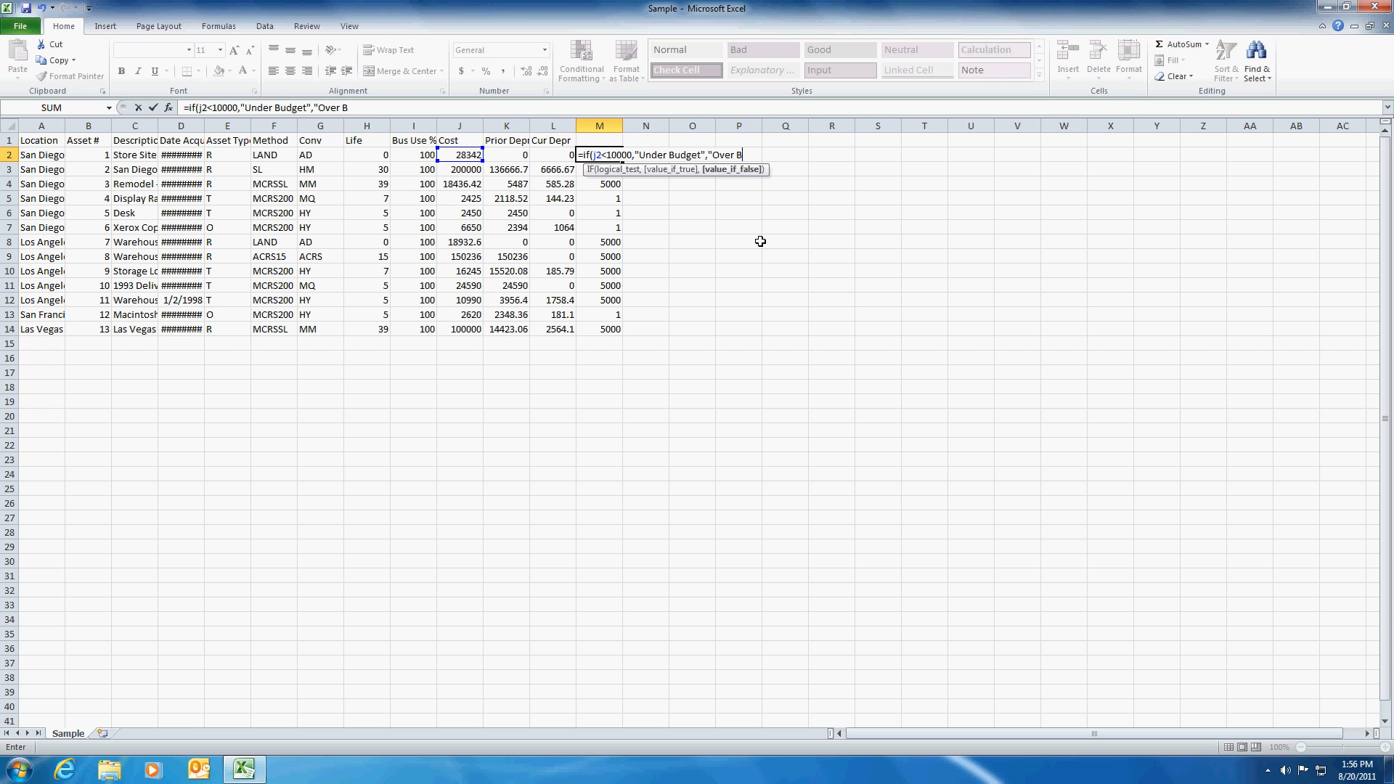
pyautogui.write('udget")')
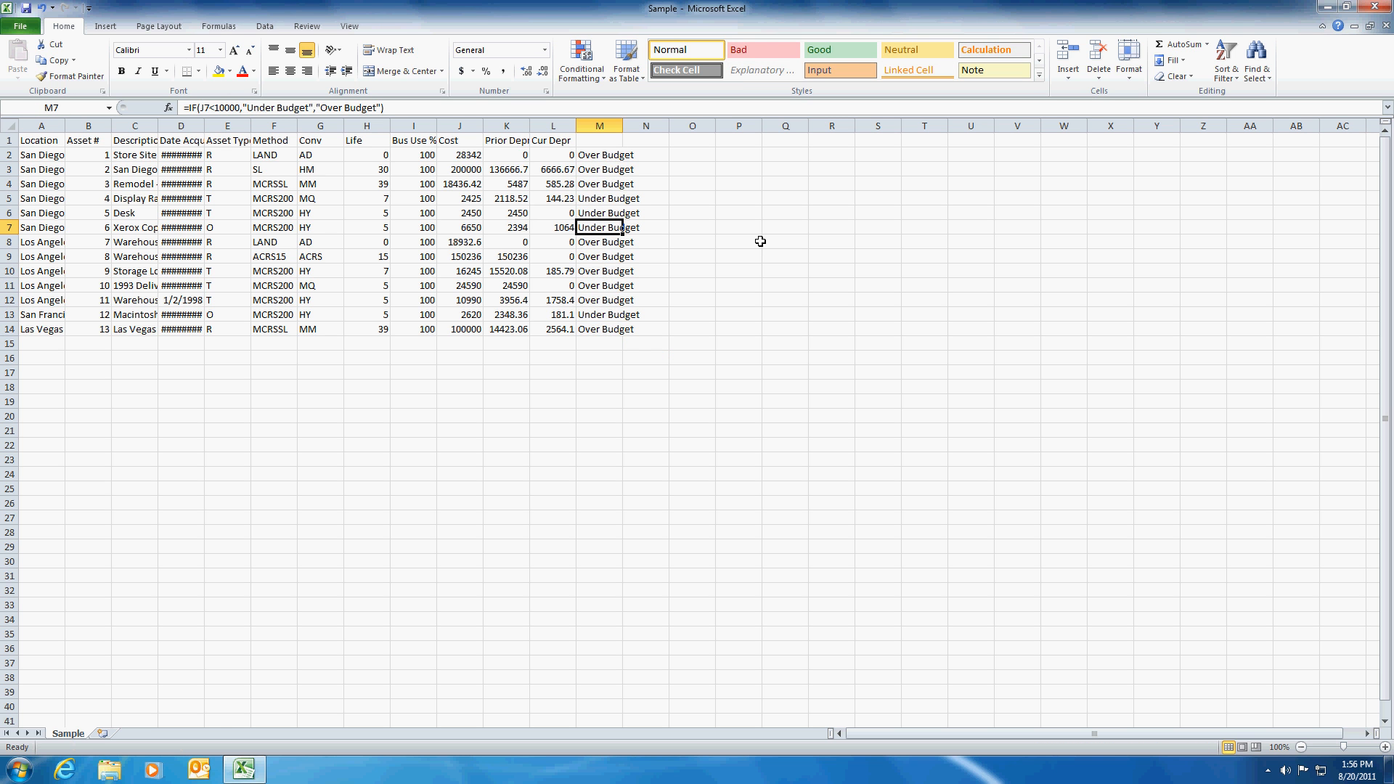
pyautogui.click(599, 285)
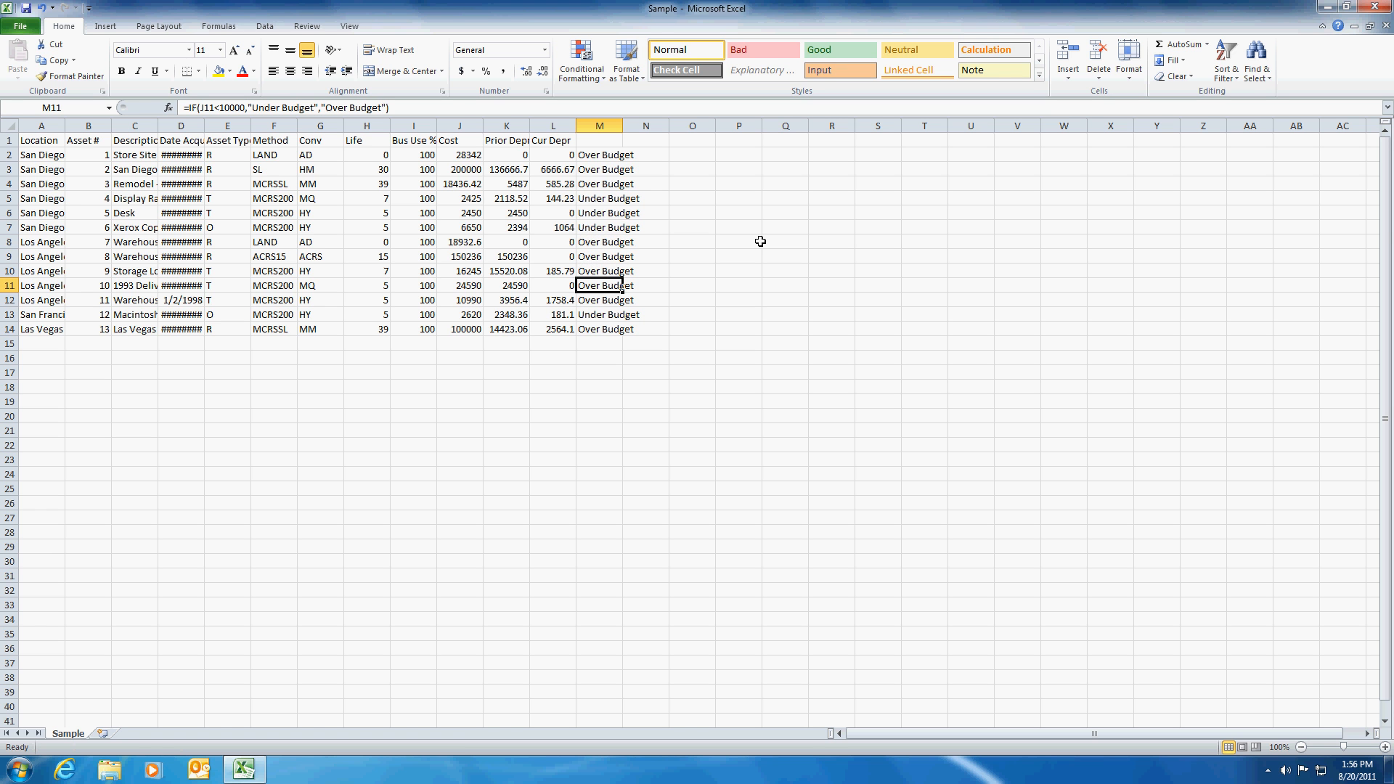